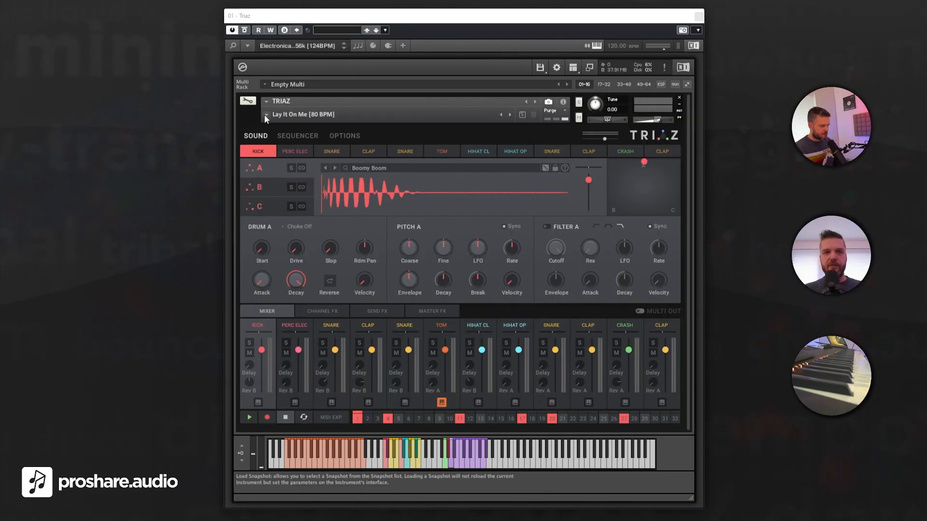
Load the Hat Closed - 808 snapshot from Drum Modules > 07 Hat Closed
click(266, 113)
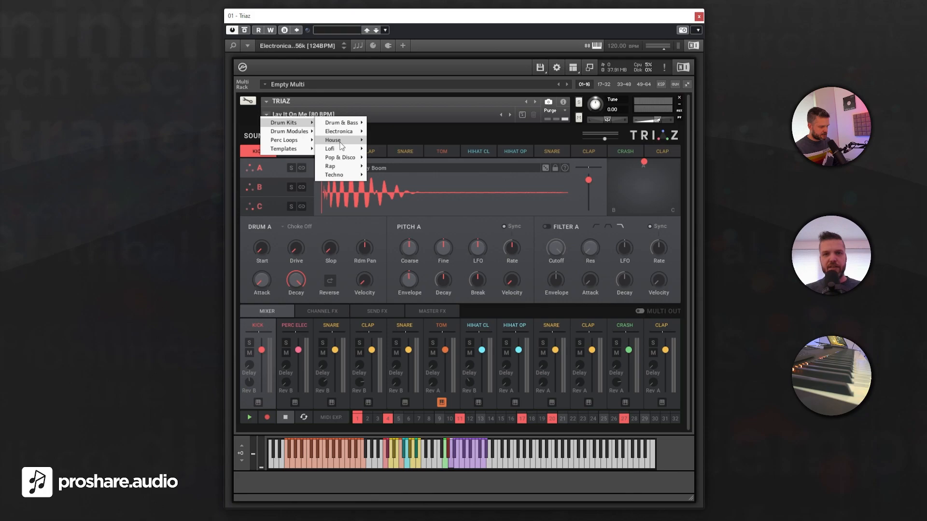
mouse_move(339, 157)
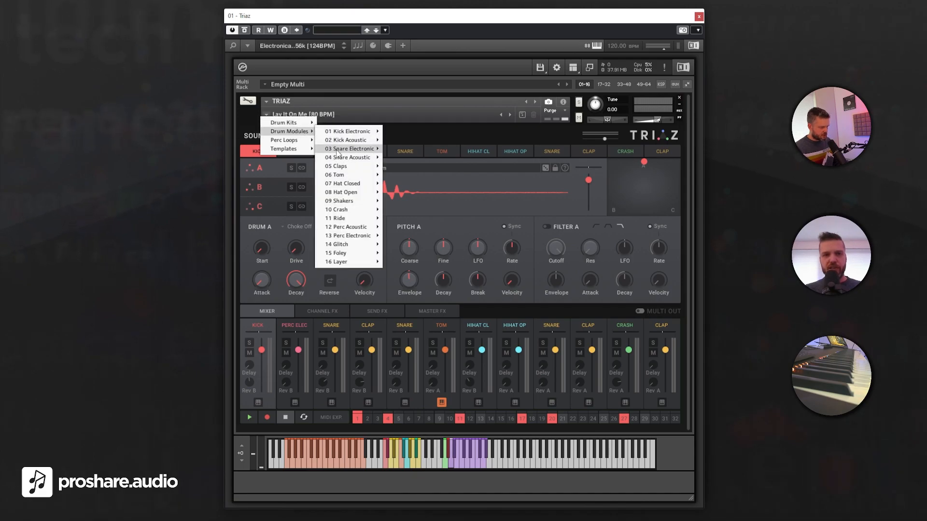
mouse_move(344, 184)
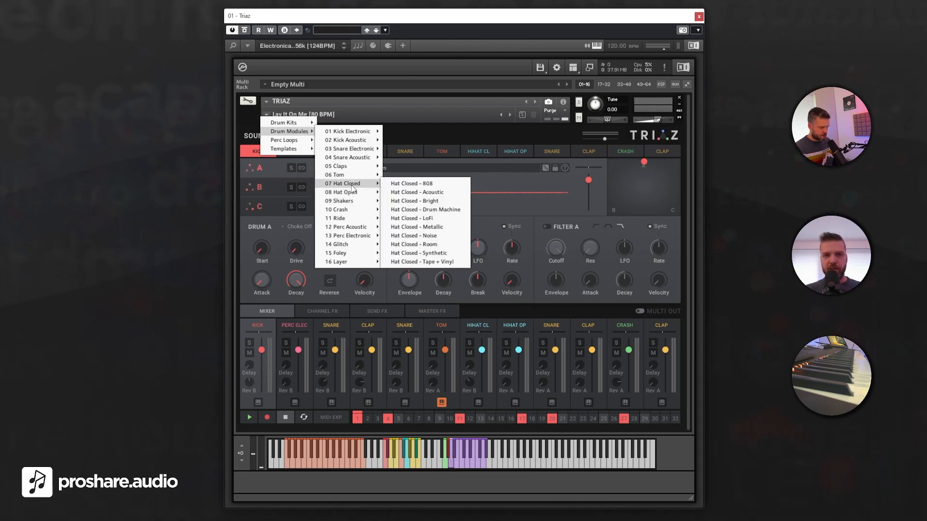
mouse_move(412, 184)
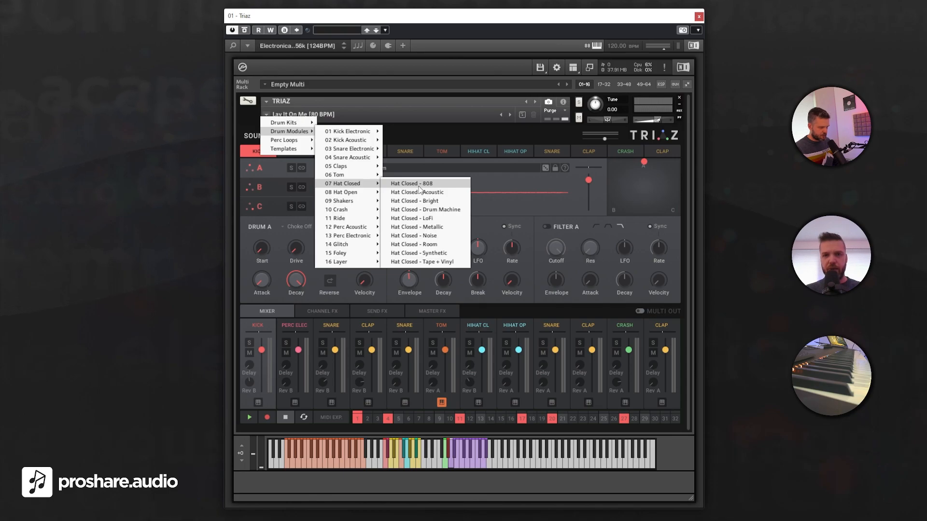
click(411, 184)
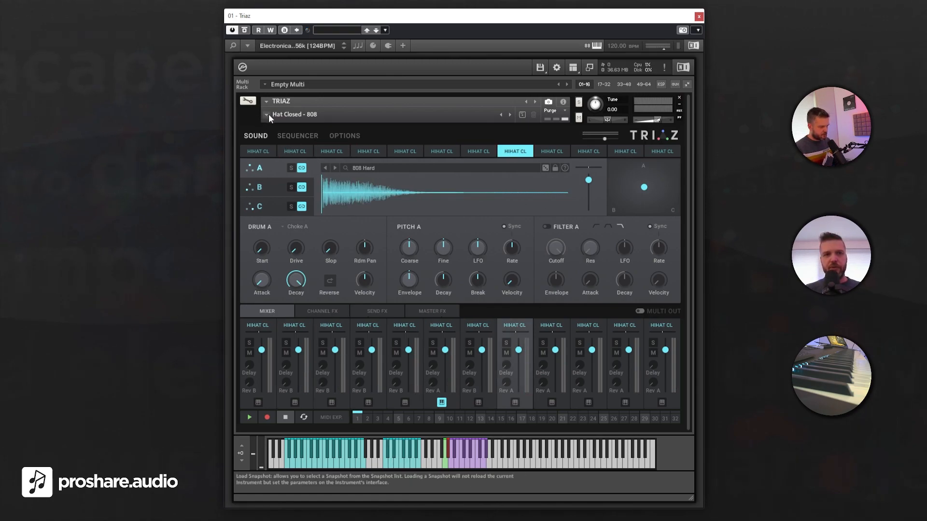
Audition Electronica kits, starting with Dats Nice, then step to the next kit
click(265, 114)
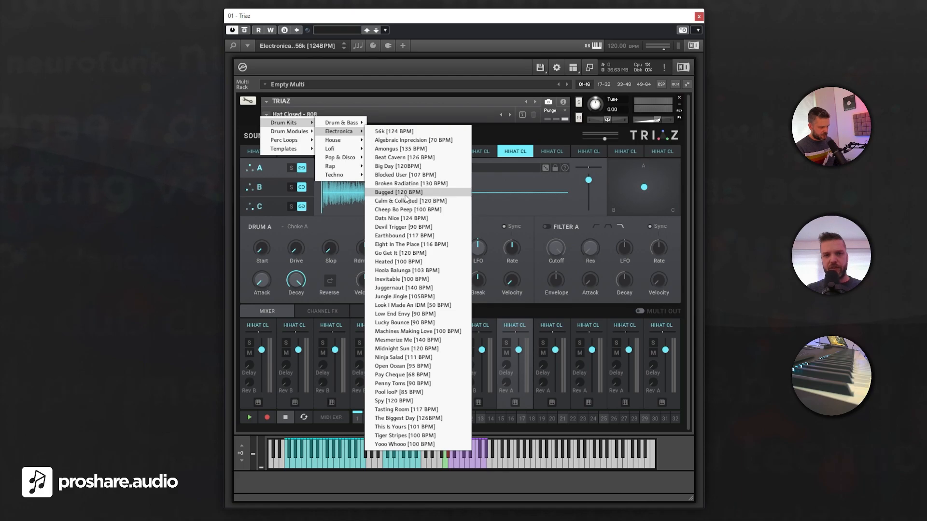
click(398, 192)
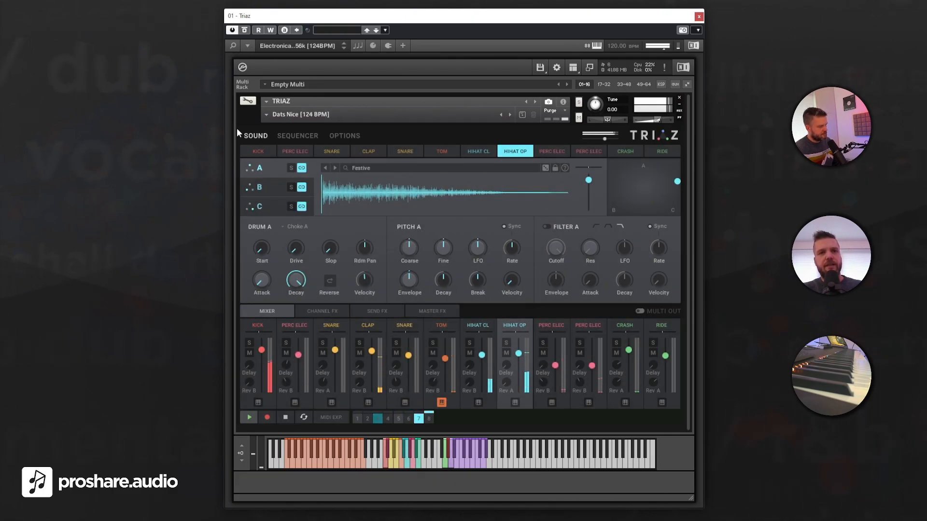
click(248, 101)
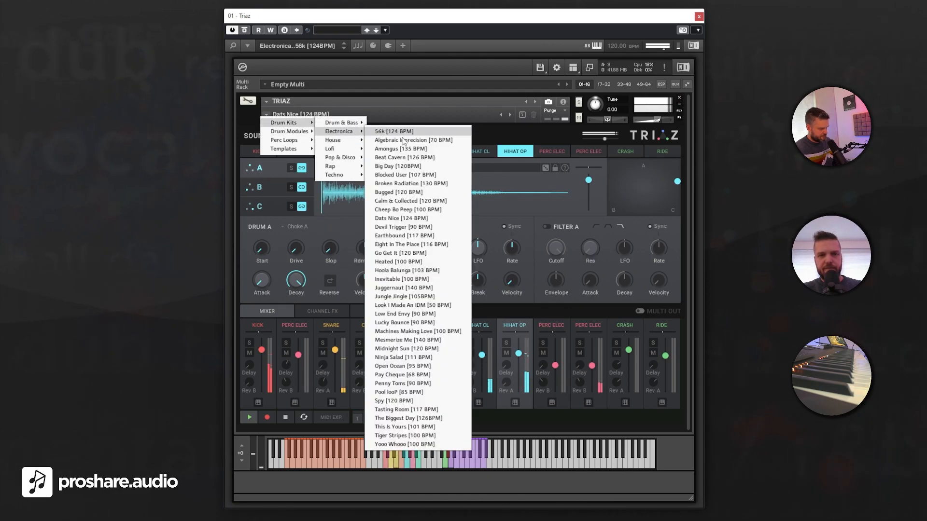
click(405, 175)
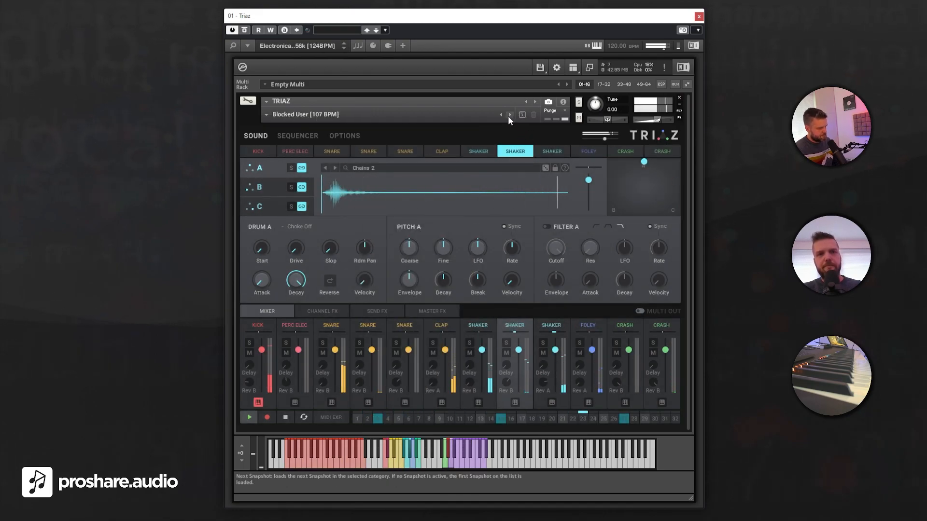
click(510, 115)
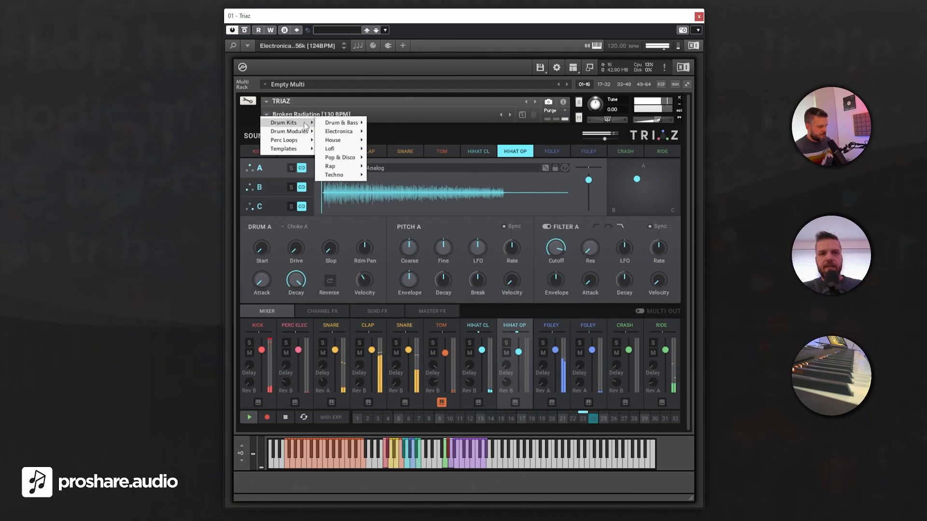
mouse_move(341, 158)
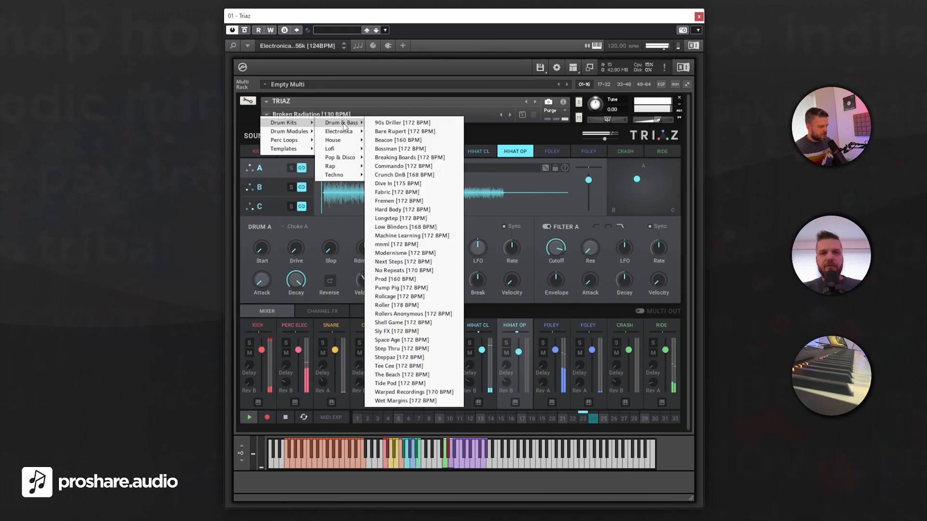
Load the Breaking Boards [172 BPM] kit from Drum Kits > Drum & Bass
click(410, 158)
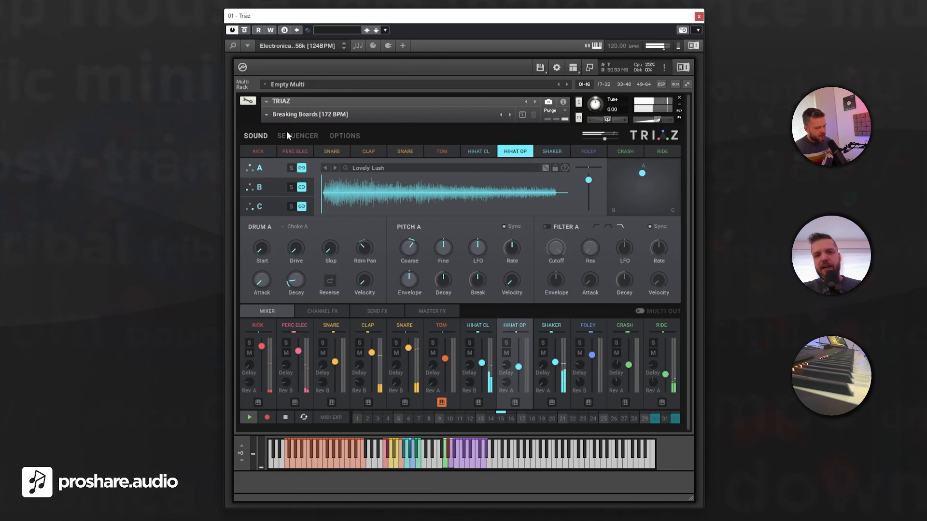
Clear the kick row, select empty pattern 12 in the Pattern Bank, and return to the Sound page
click(297, 139)
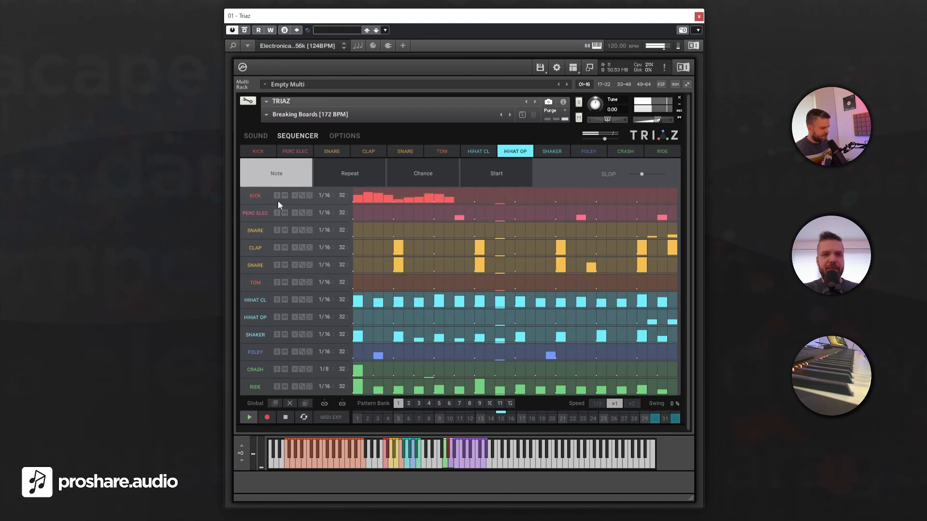
click(257, 152)
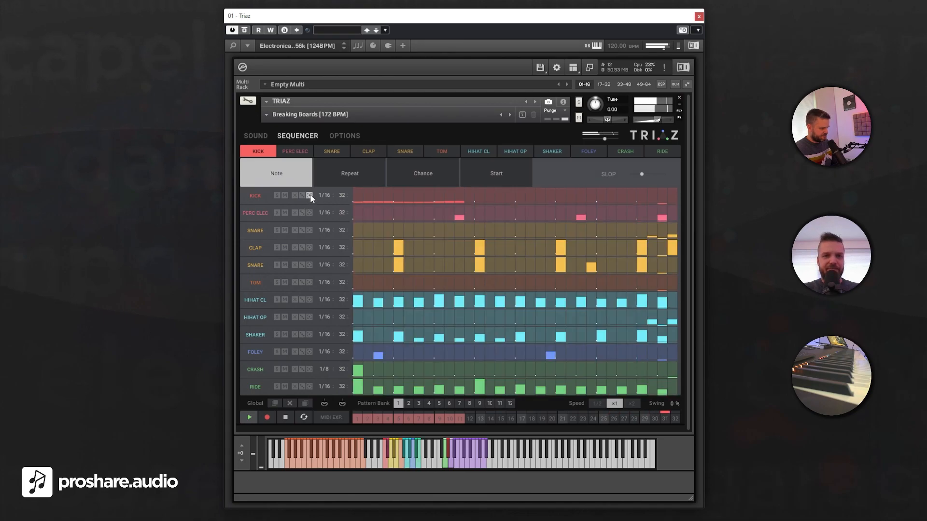
mouse_move(533, 84)
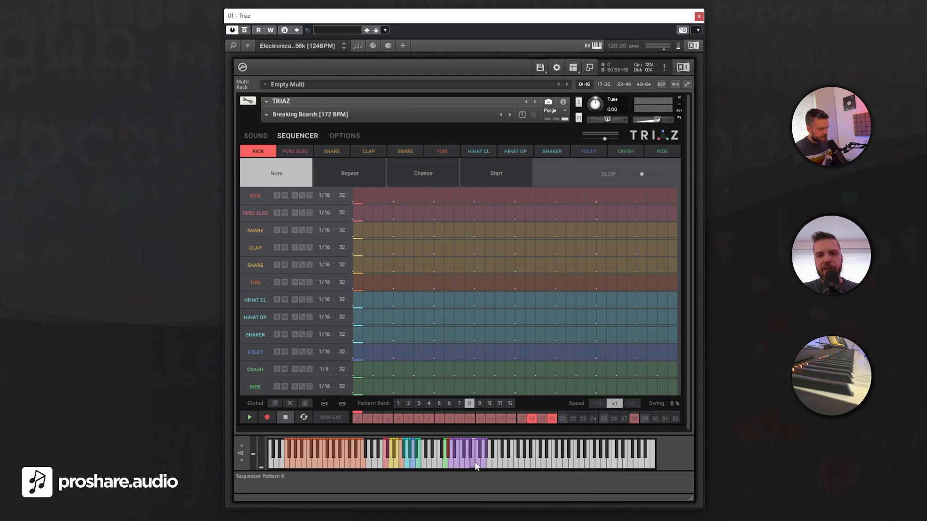
click(499, 404)
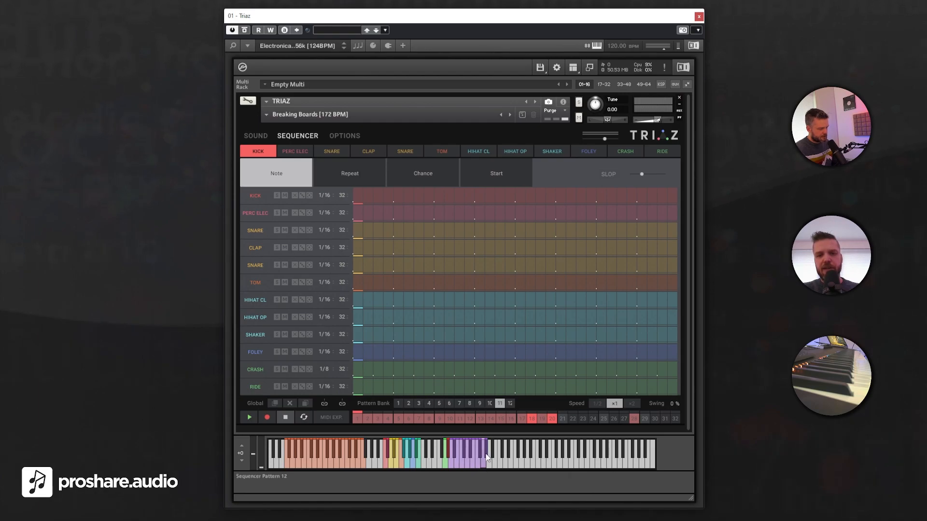
click(248, 417)
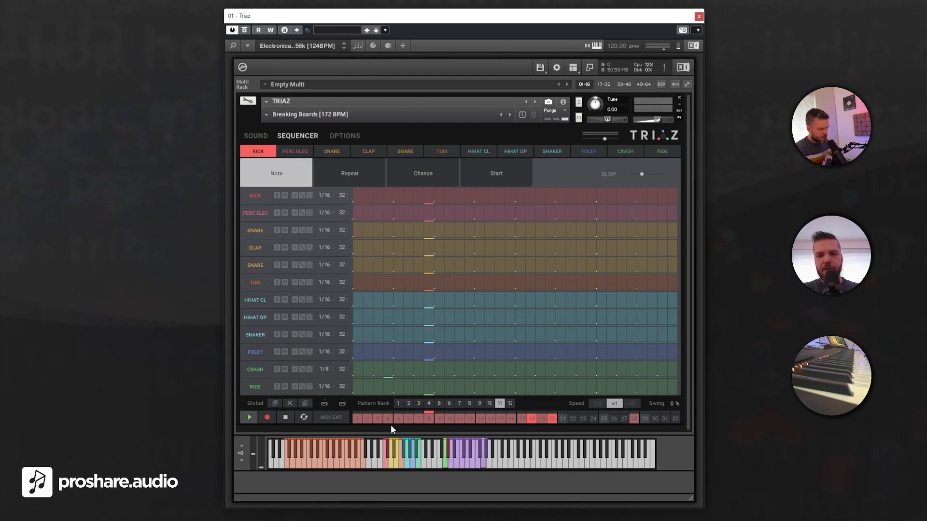
click(255, 135)
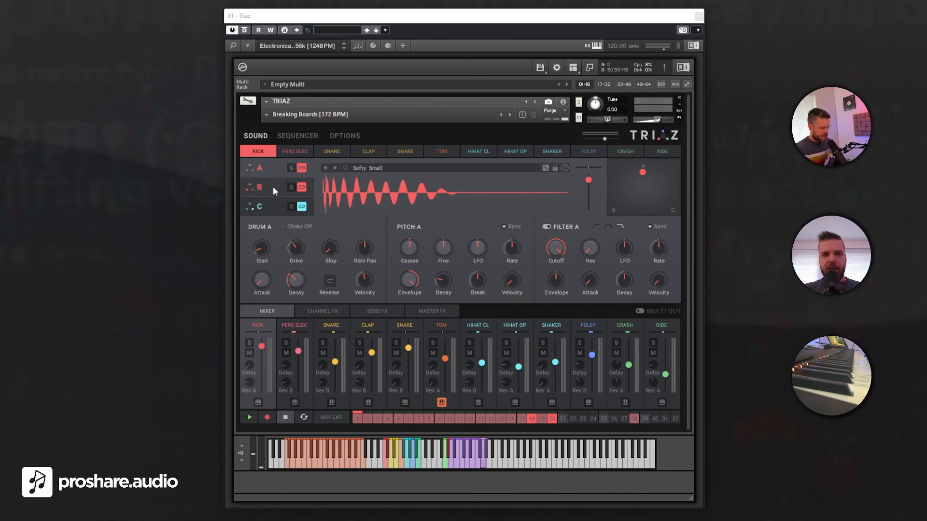
click(258, 187)
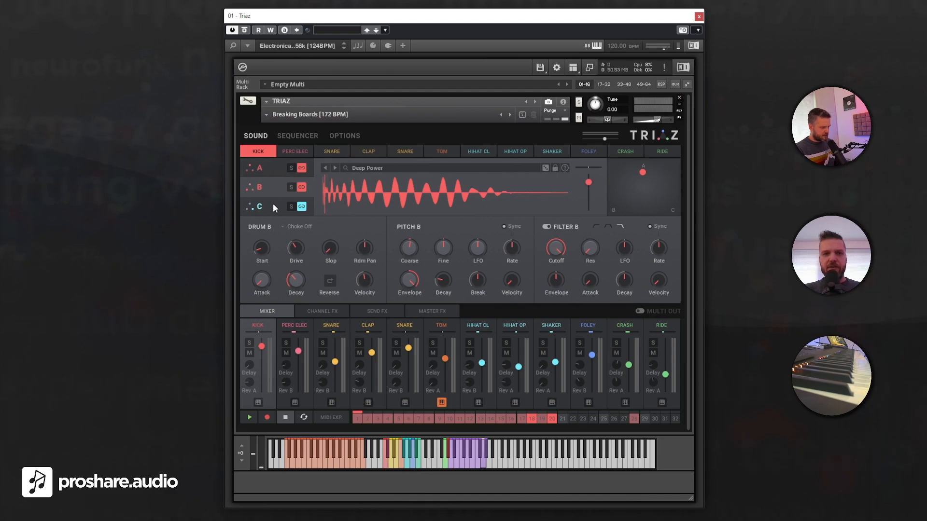
click(259, 207)
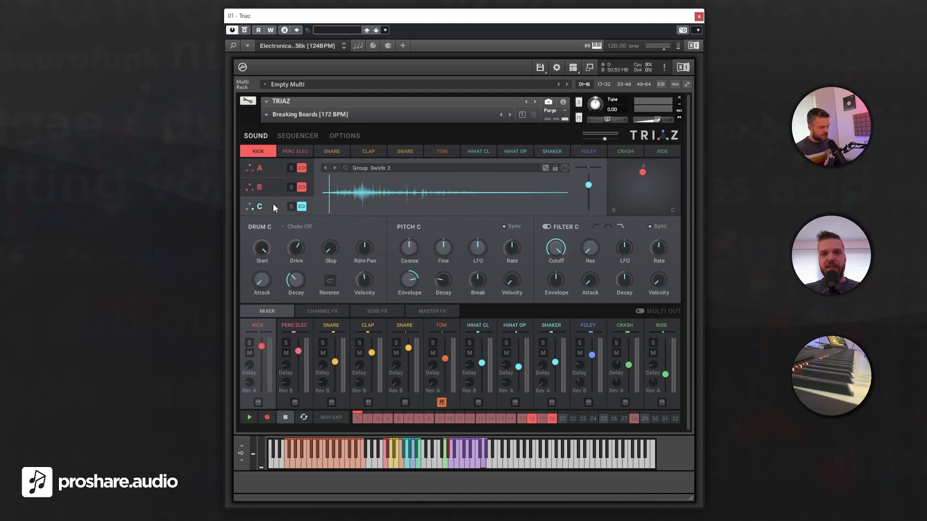
click(259, 168)
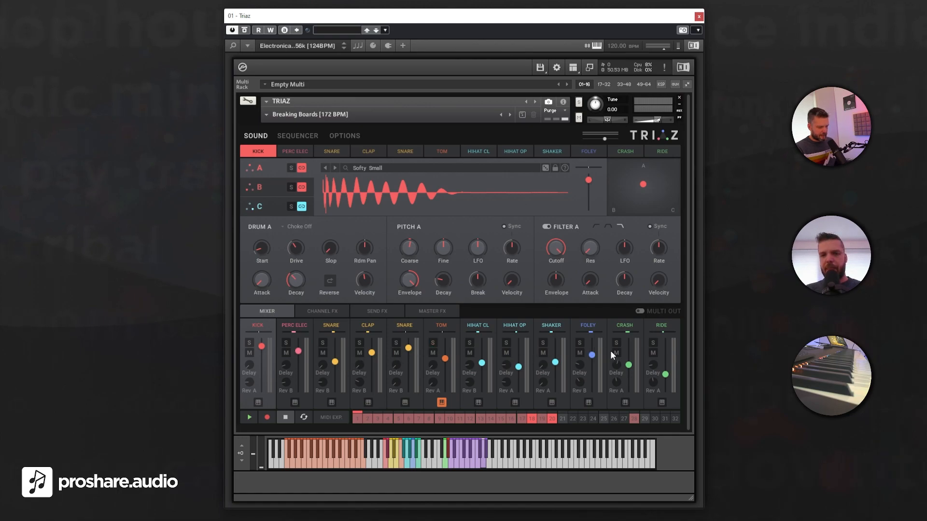
mouse_move(541, 365)
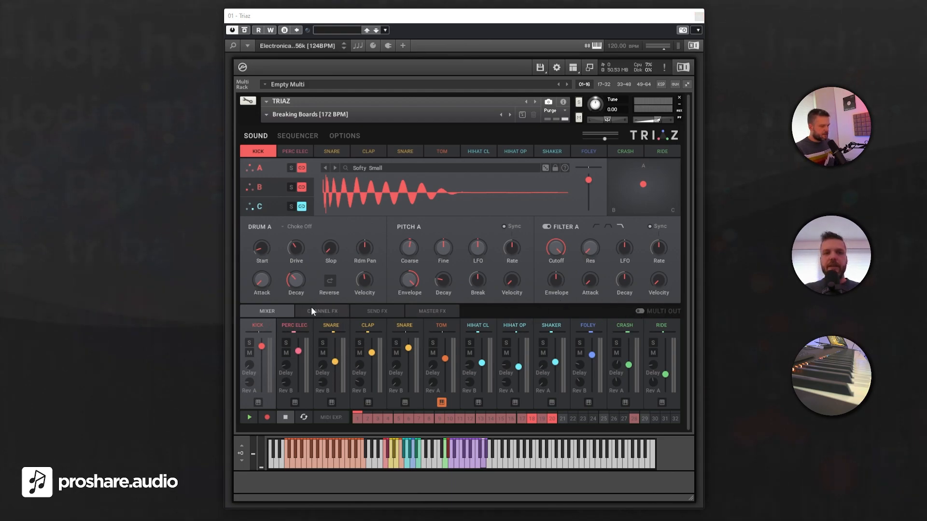
Browse the Channel FX, Send FX, Mixer and Master FX pages of the kit
click(321, 311)
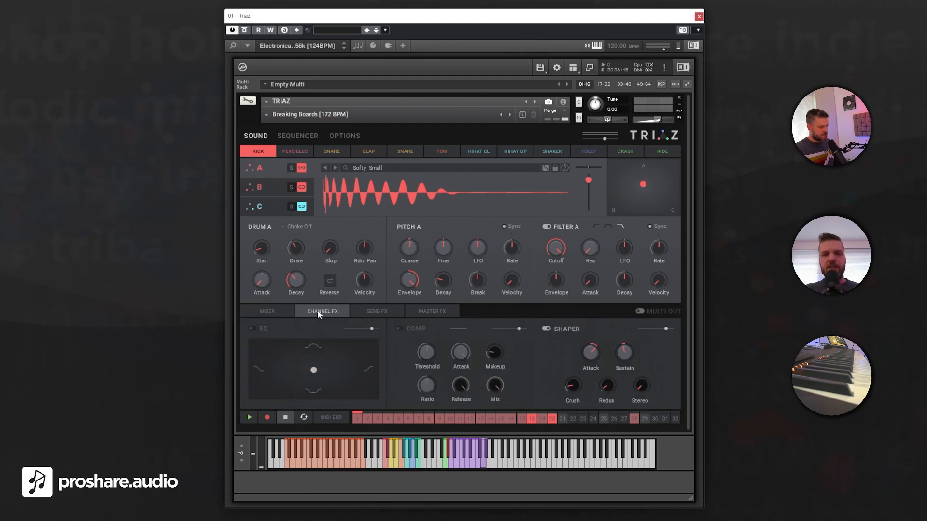
mouse_move(479, 328)
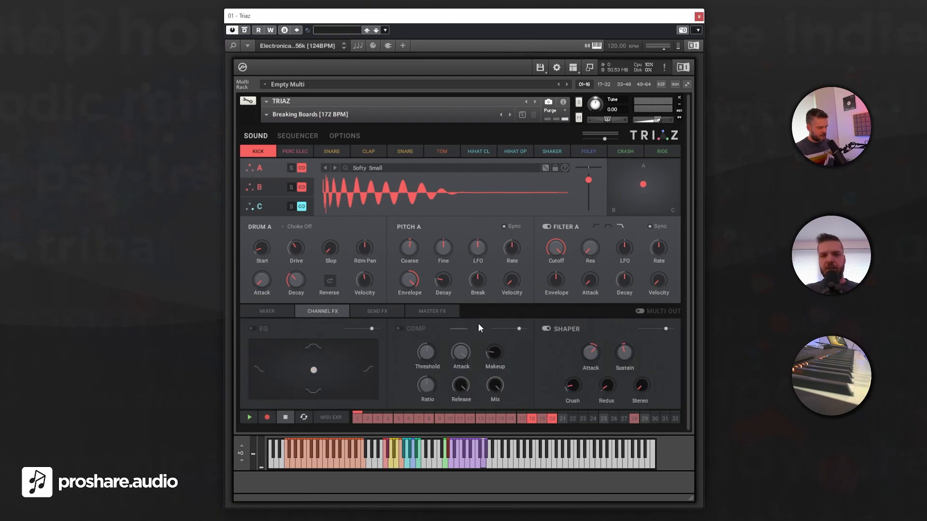
mouse_move(354, 344)
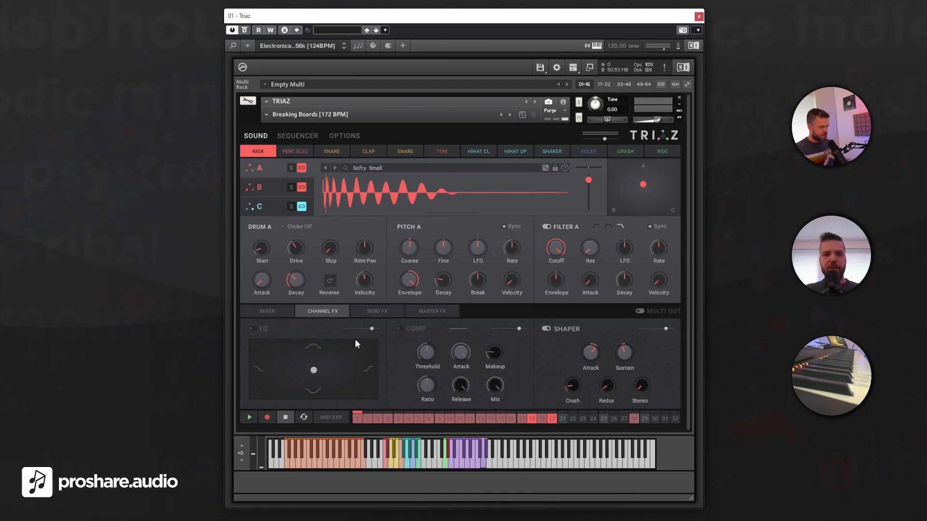
click(376, 311)
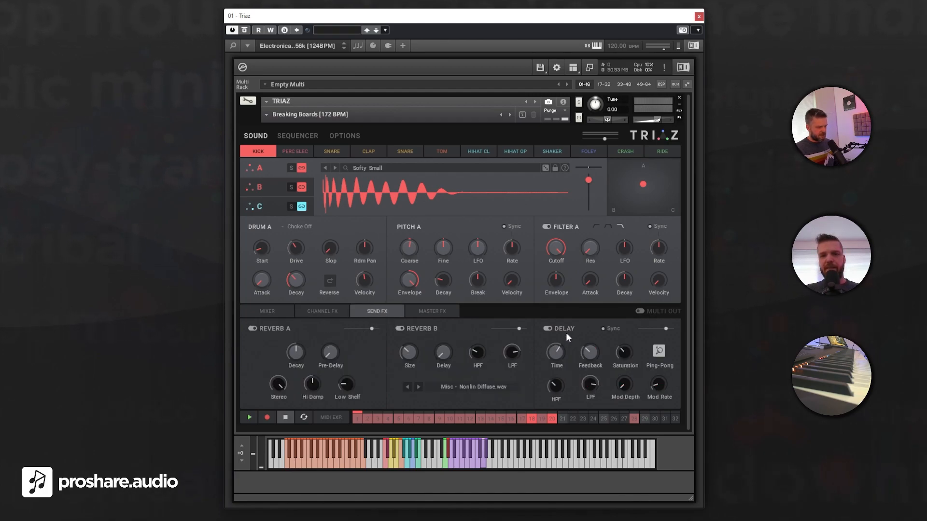
click(322, 311)
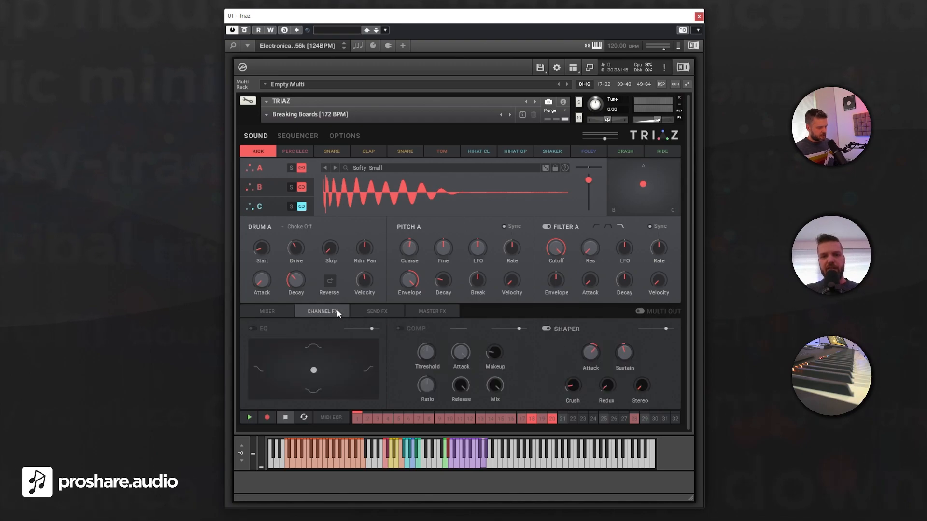
click(266, 311)
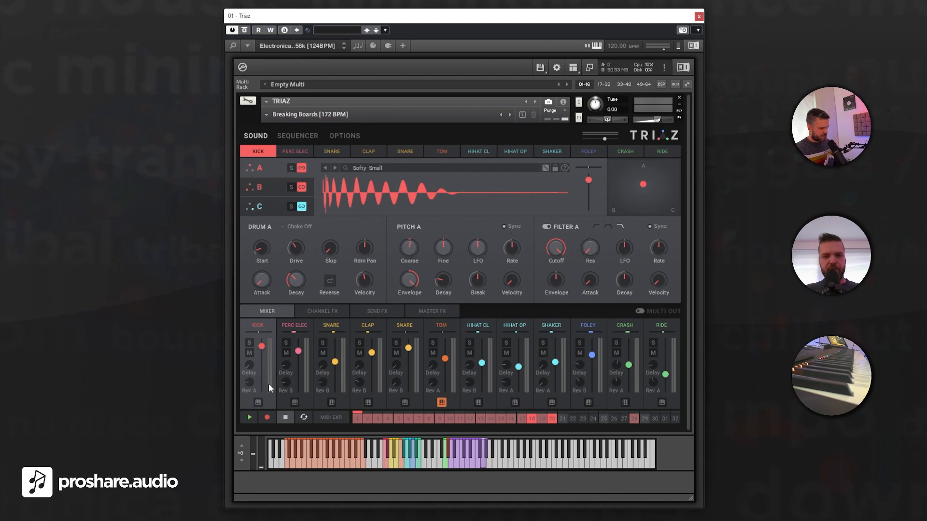
mouse_move(359, 331)
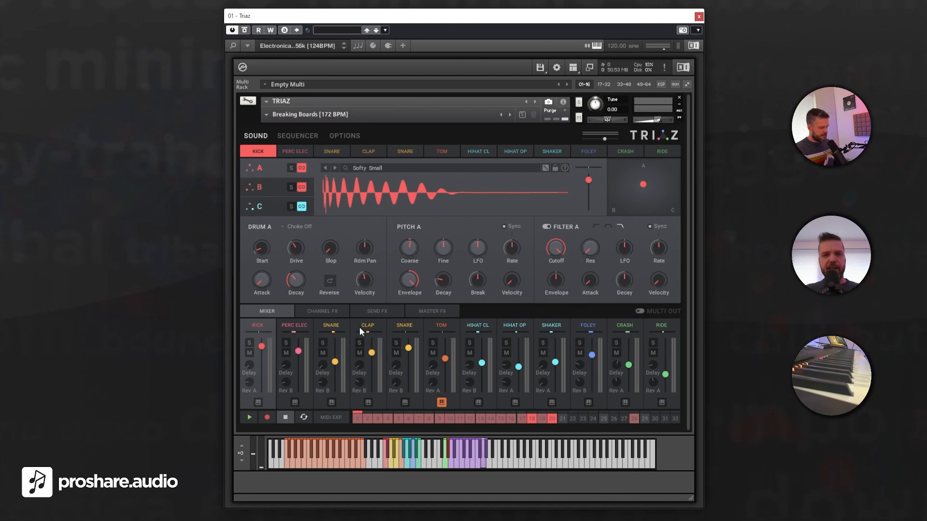
click(430, 311)
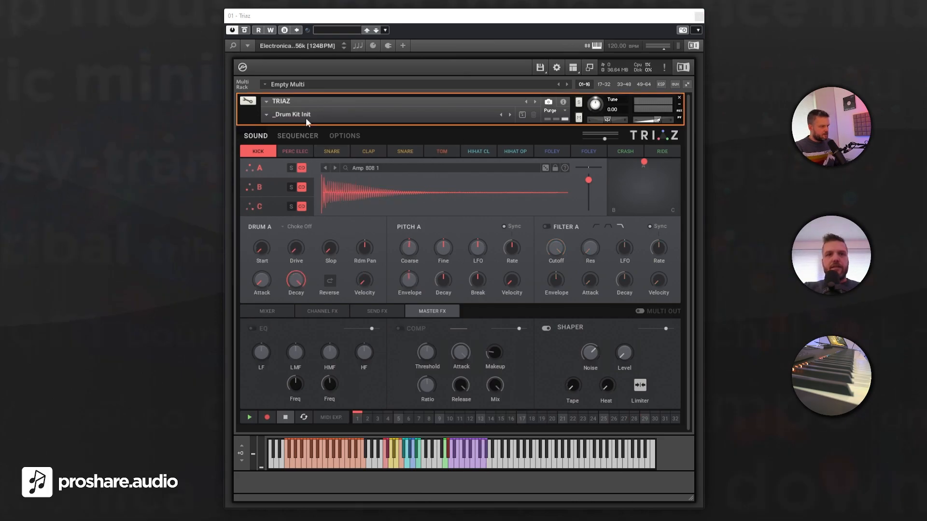
Load the _Drum Kit Init snapshot and bring up the electronic kick sample browser
click(291, 114)
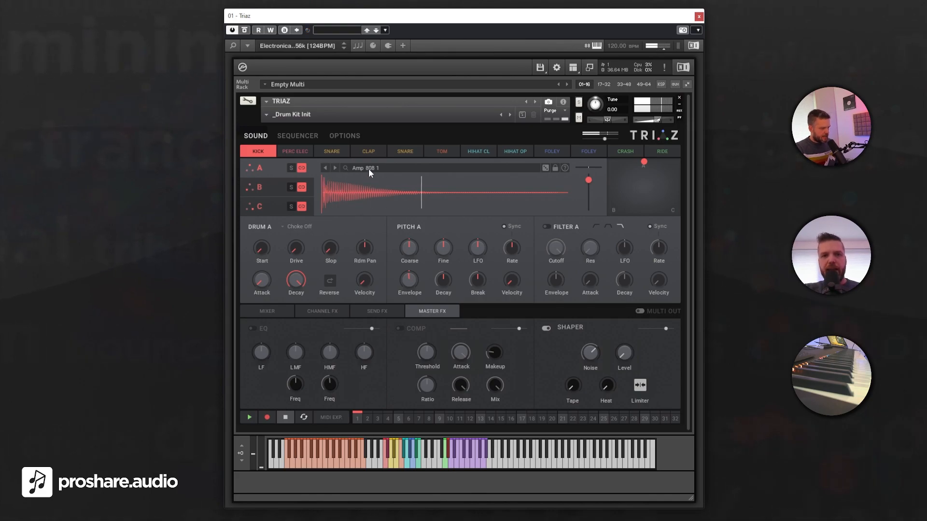
click(365, 168)
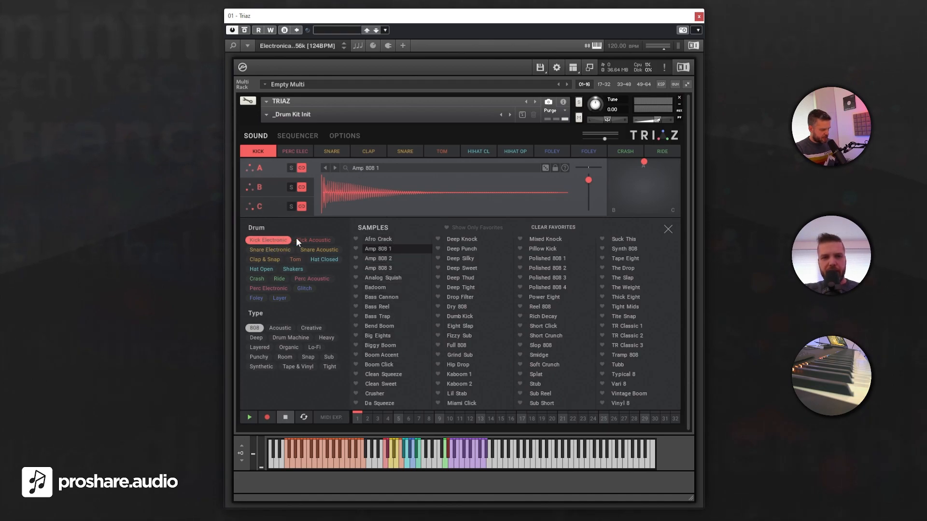
click(269, 249)
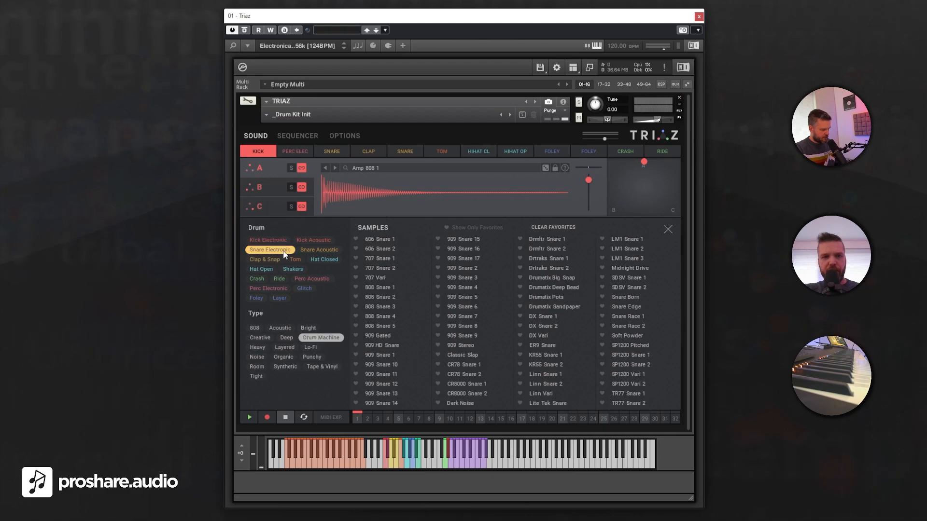
click(268, 240)
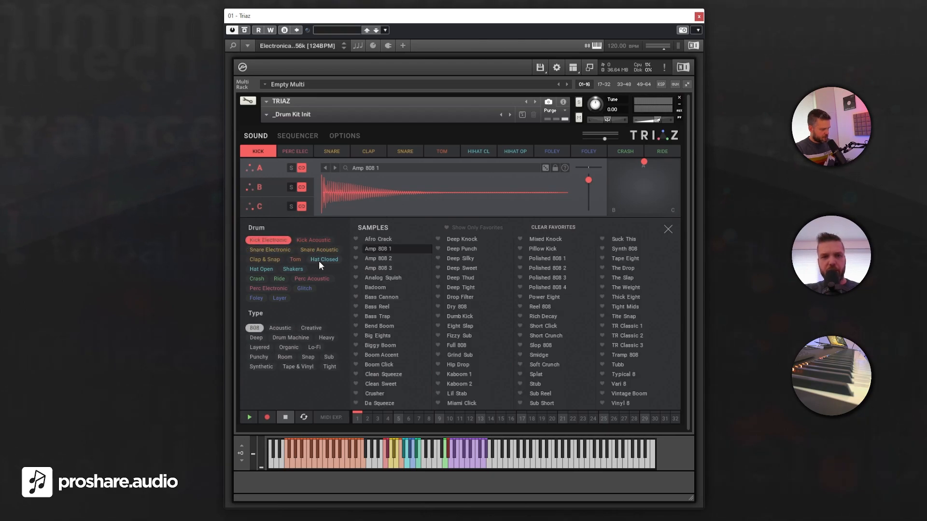
Audition Polished 808 2 and Polished 808 4, then set kick layer A to Amp 808 3
click(546, 268)
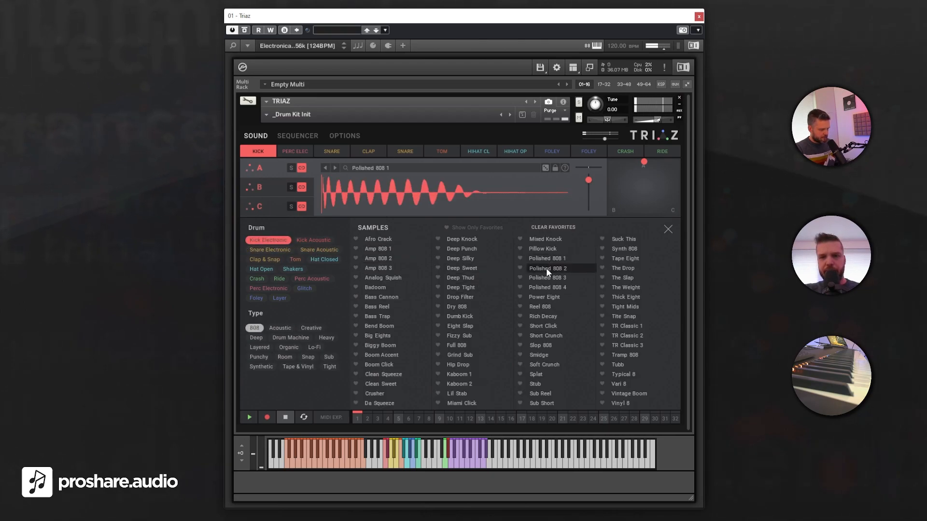
click(546, 287)
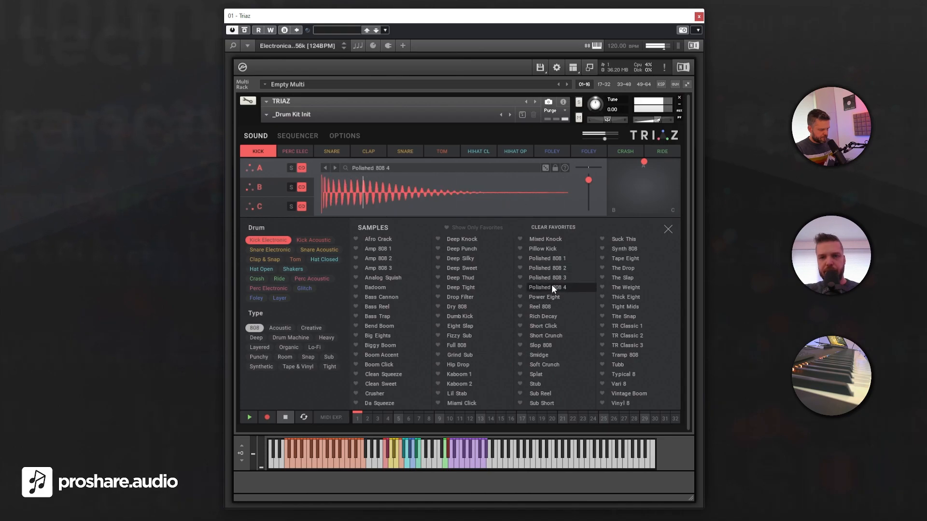
click(378, 268)
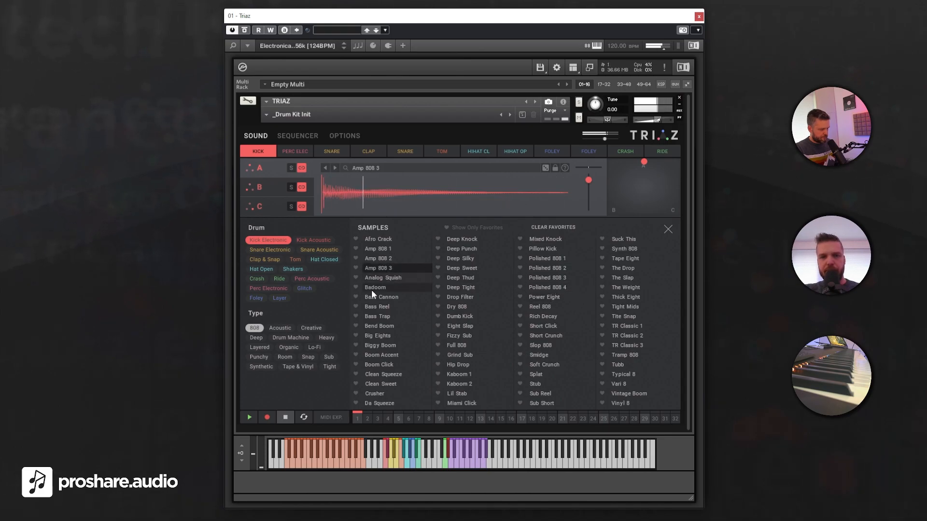
click(379, 267)
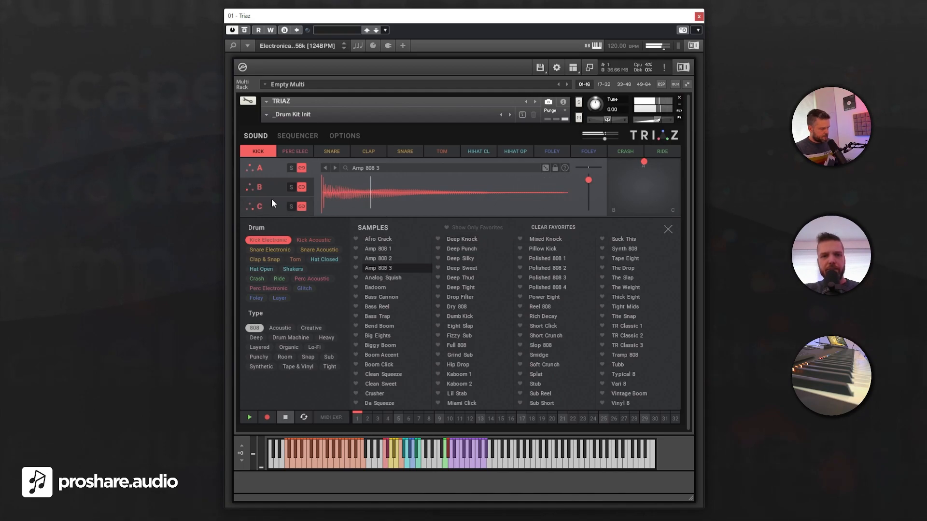
Set kick layer B to Short Click after trying Crusher, Grind Sub and Smidge, and shift the XY layer blend
click(379, 383)
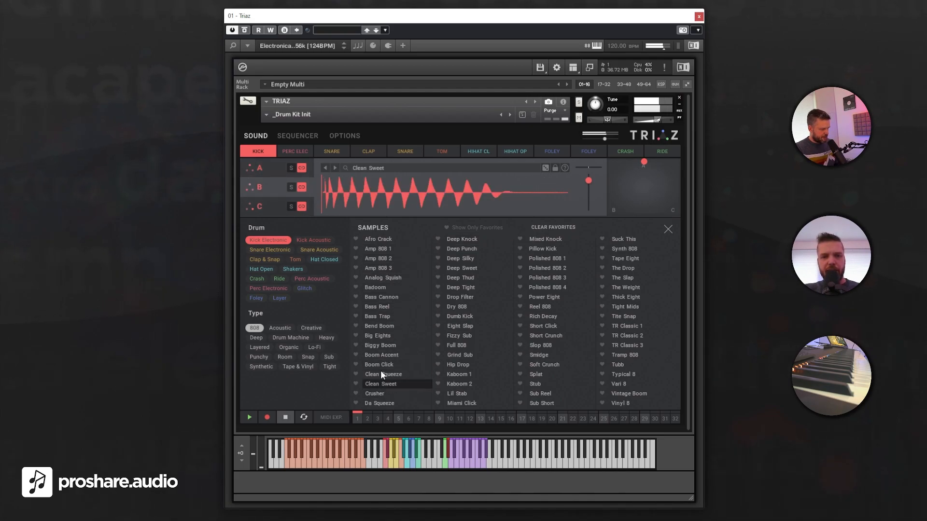
click(373, 393)
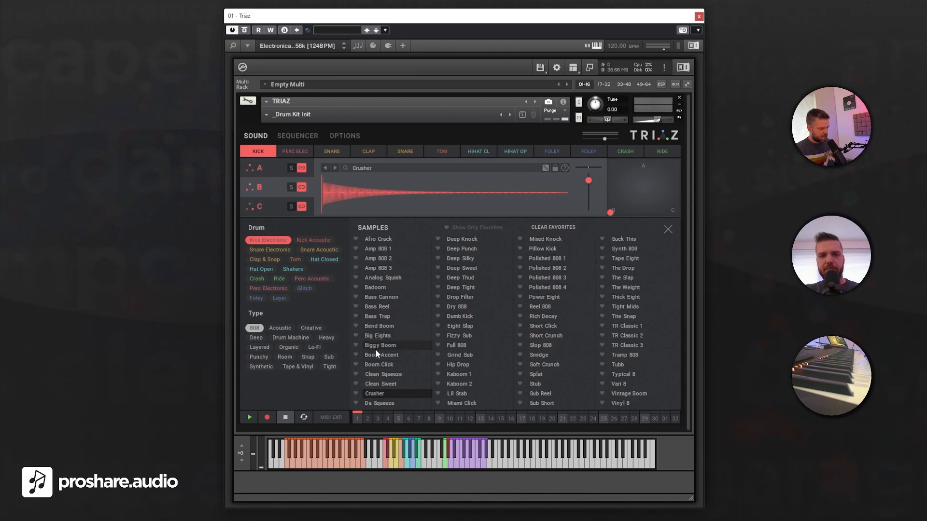
click(458, 335)
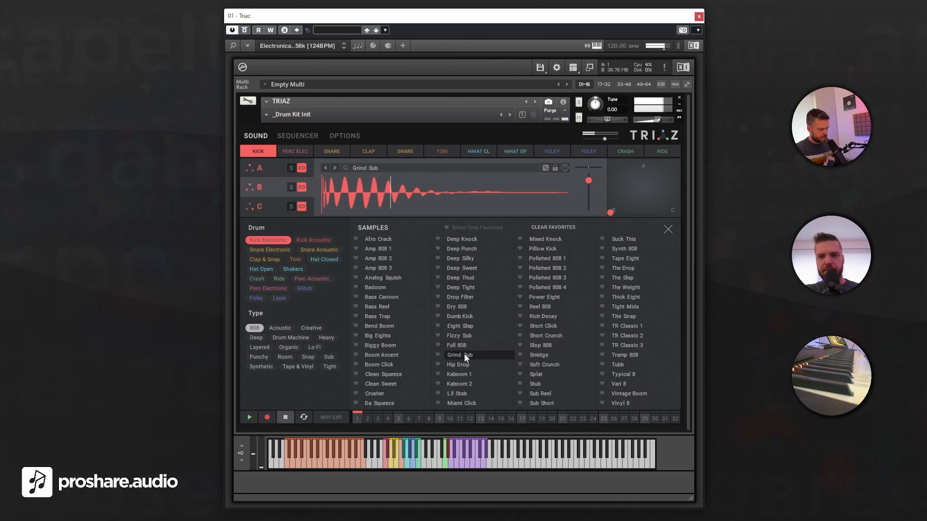
click(538, 354)
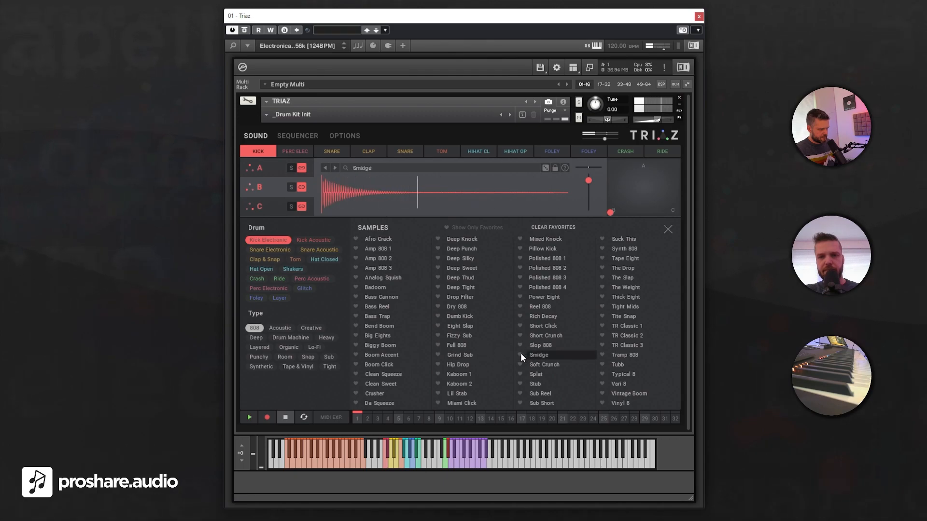
click(543, 325)
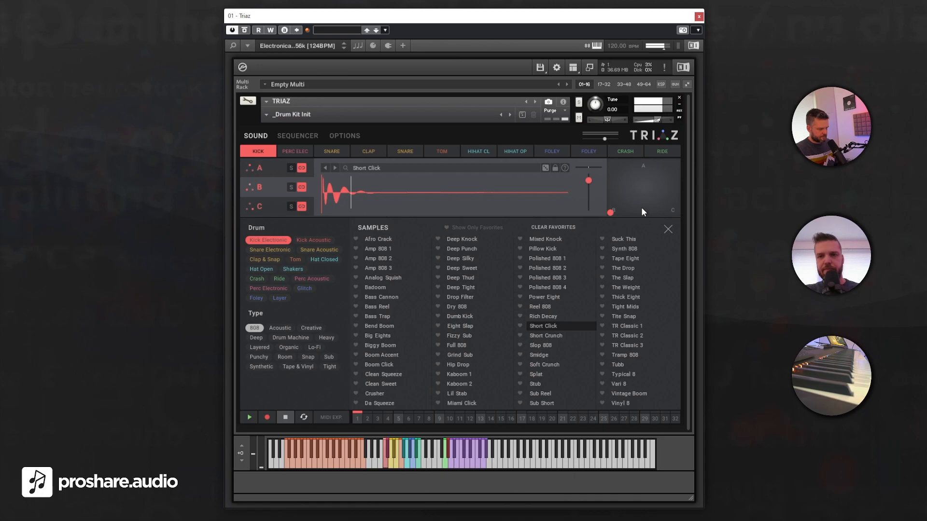
drag(610, 212, 627, 191)
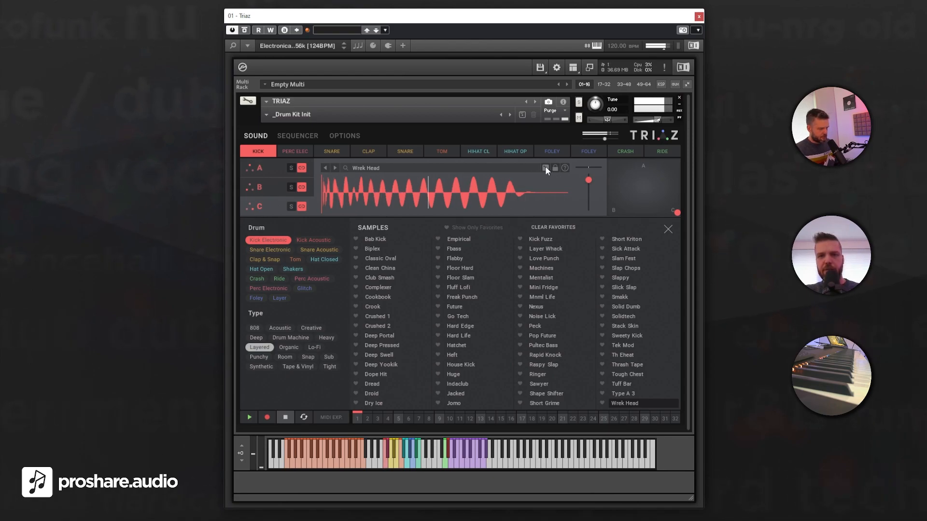
Randomize layer C with the dice until the layered kick Slick Slap loads
click(453, 248)
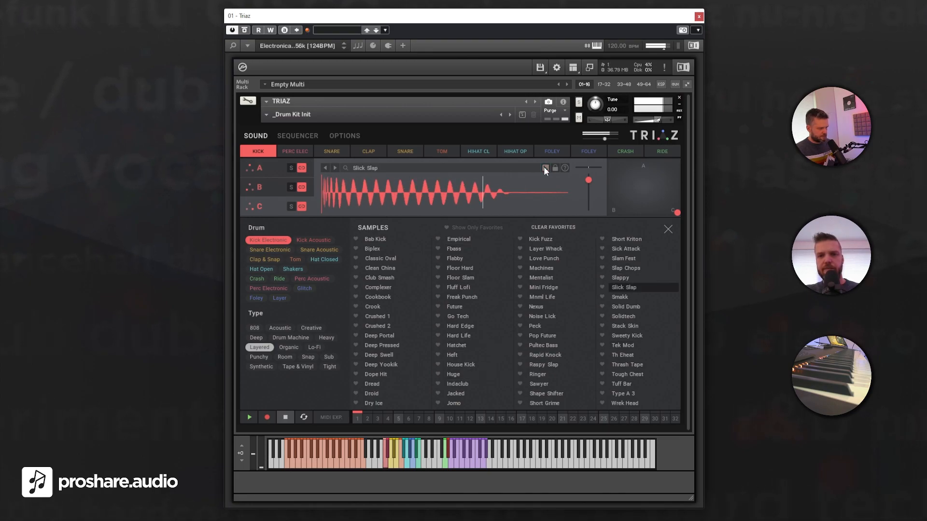
click(373, 404)
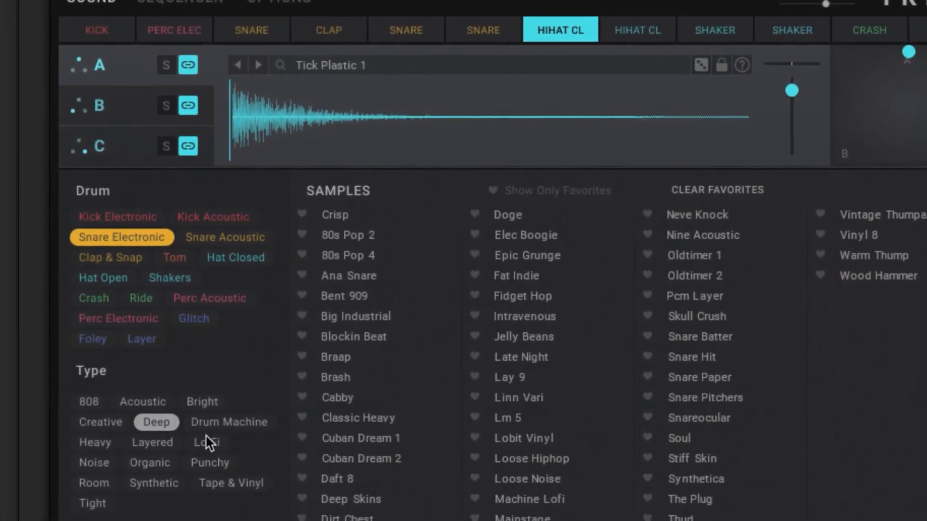
On the HIHAT CL pad, list the Kick Acoustic samples filtered to the Heavy type
click(212, 217)
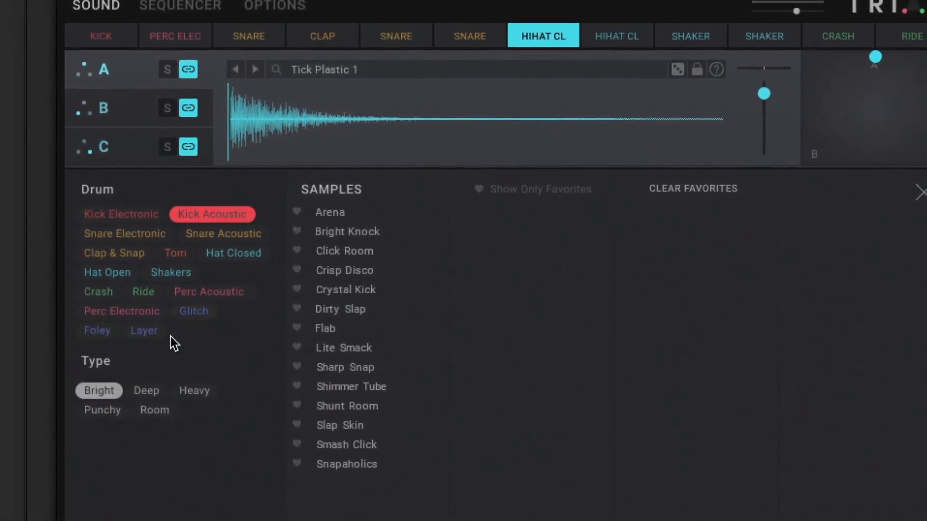
click(195, 388)
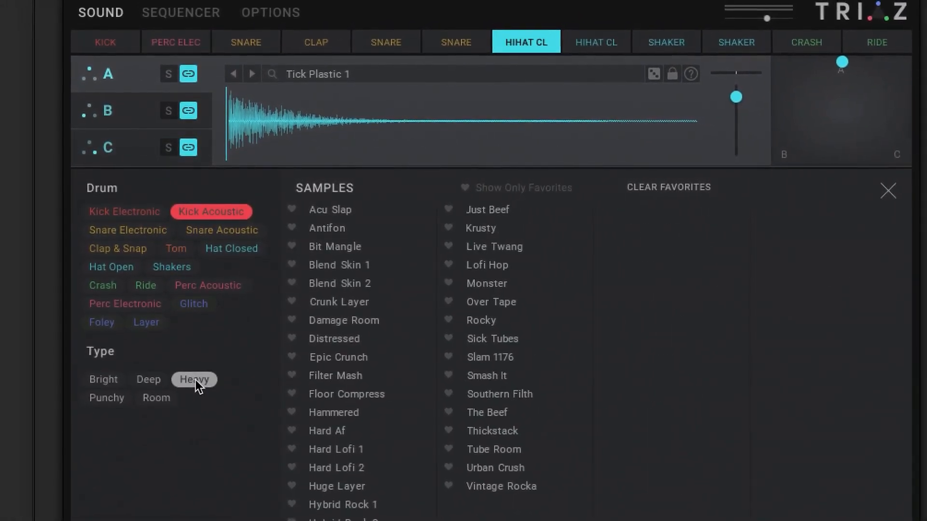
click(155, 397)
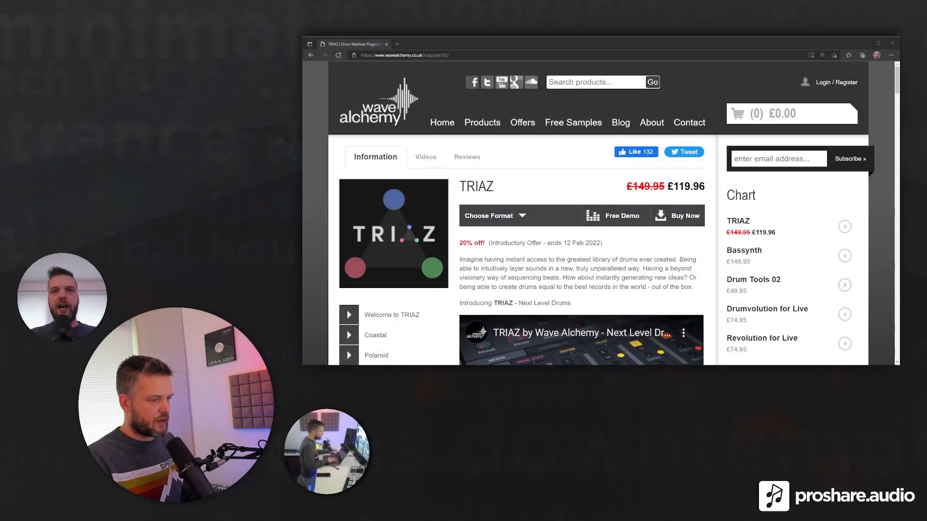
Scroll the Wave Alchemy TRIAZ page down to the introduction video and preset list
scroll(down, 3)
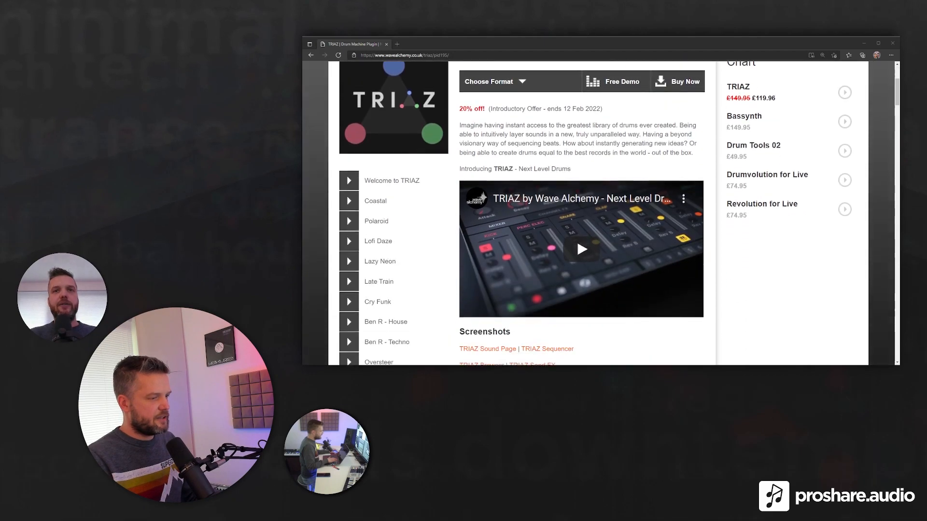
scroll(down, 3)
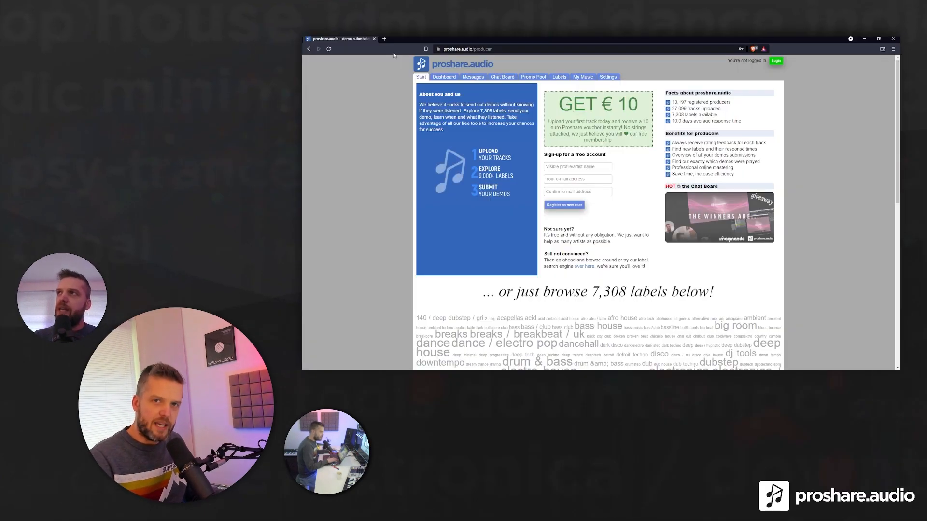
Scroll the proshare.audio producer page past the sign-up box to the label genre cloud
scroll(down, 3)
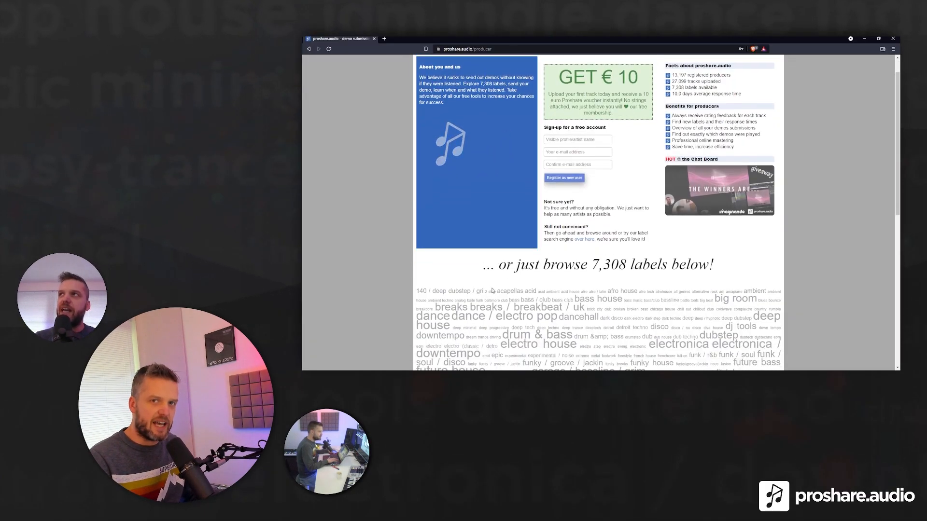
scroll(down, 3)
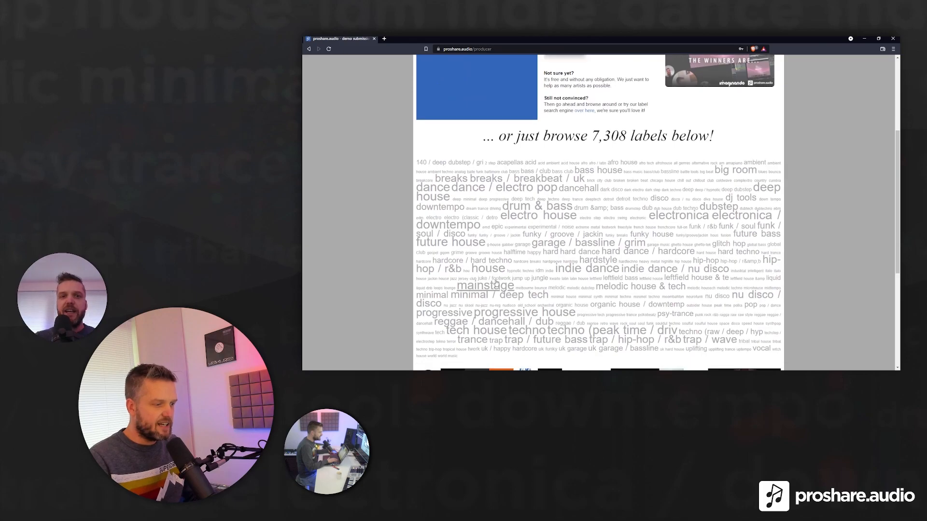
scroll(down, 3)
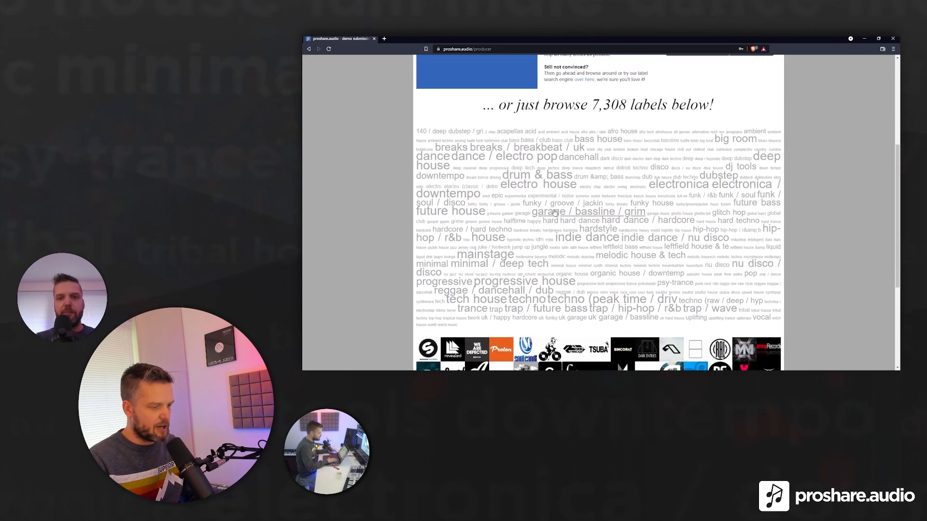
scroll(up, 3)
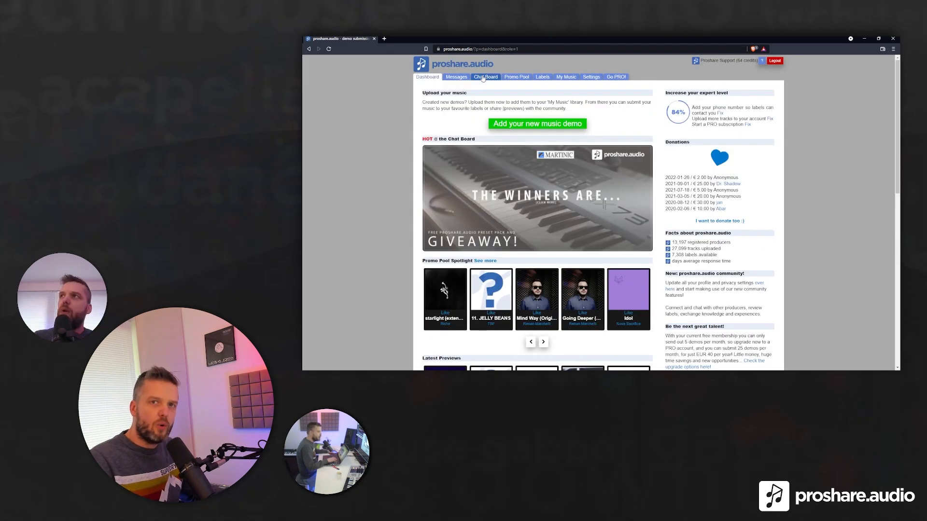
Visit the community Chat Board, then move on to the Promo Pool of members' tracks
click(485, 77)
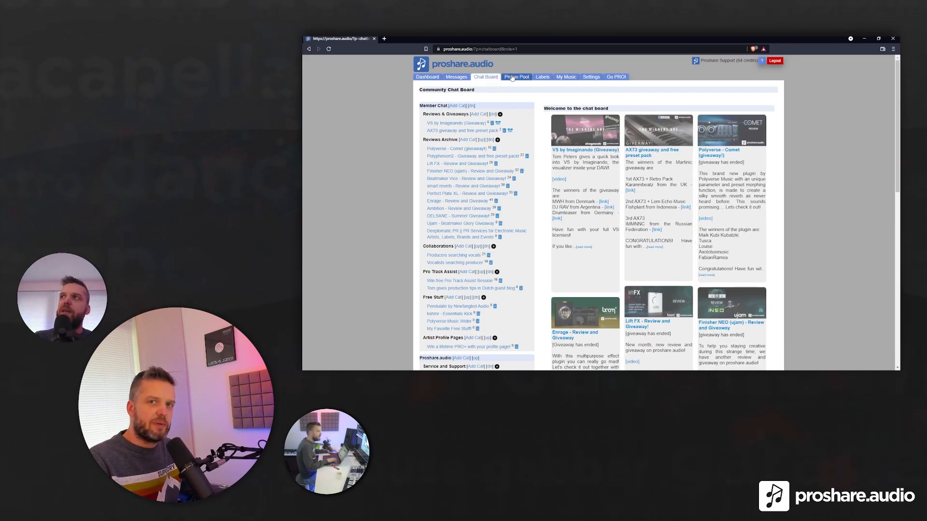
click(515, 76)
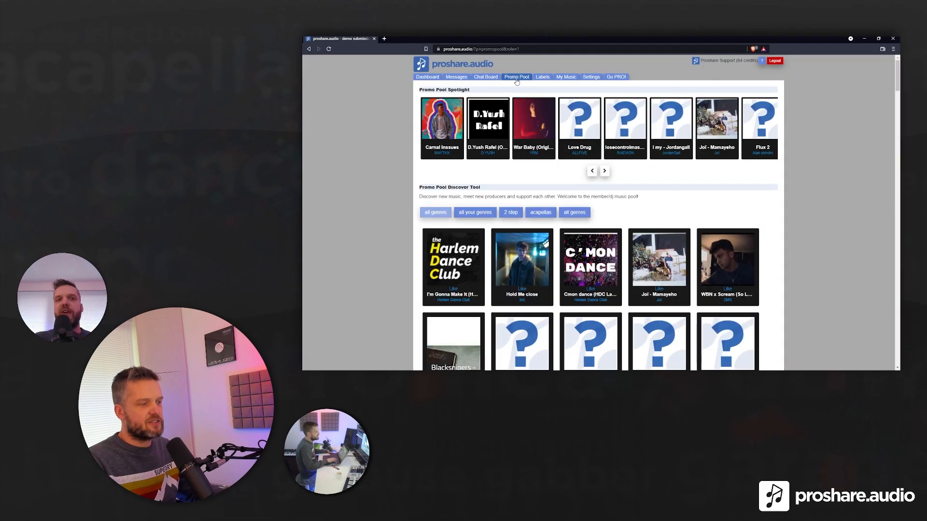
click(605, 171)
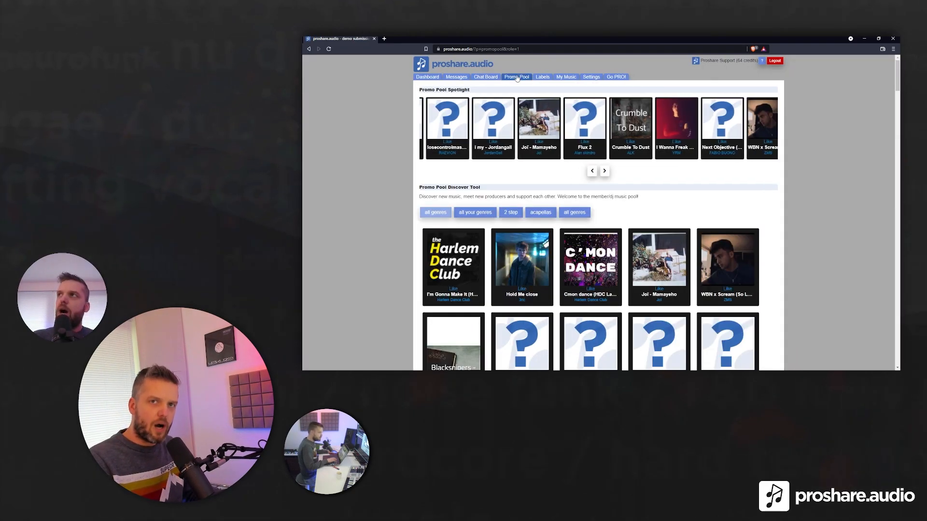
Scroll down through the Promo Pool's Discover Tool grid to reveal more shared tracks
scroll(down, 3)
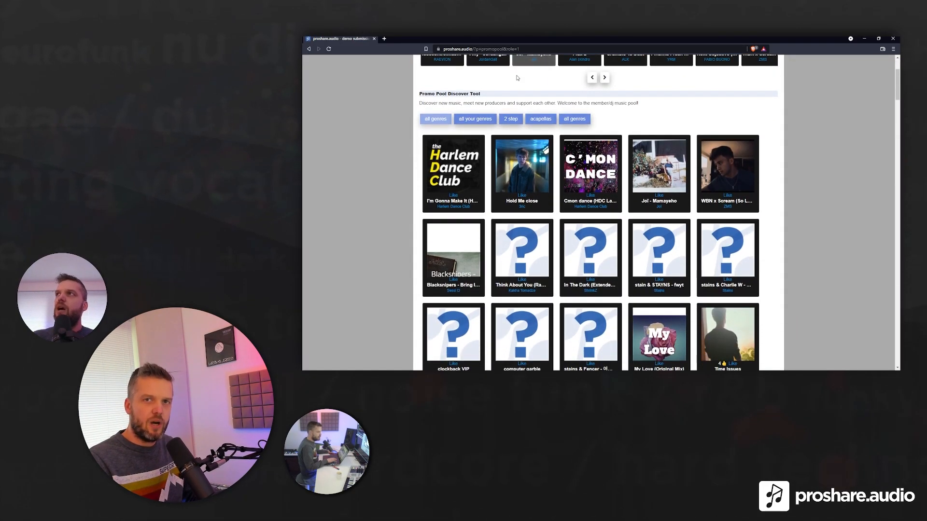
scroll(down, 3)
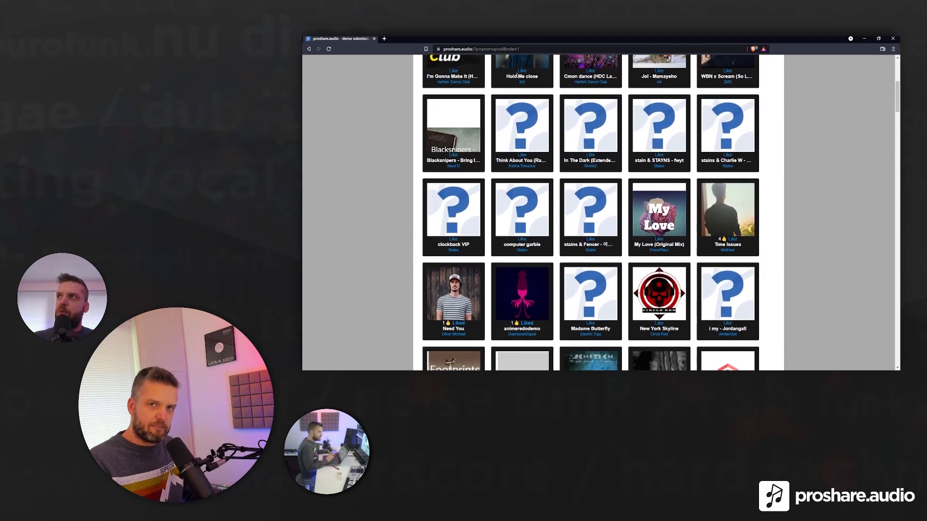
scroll(down, 3)
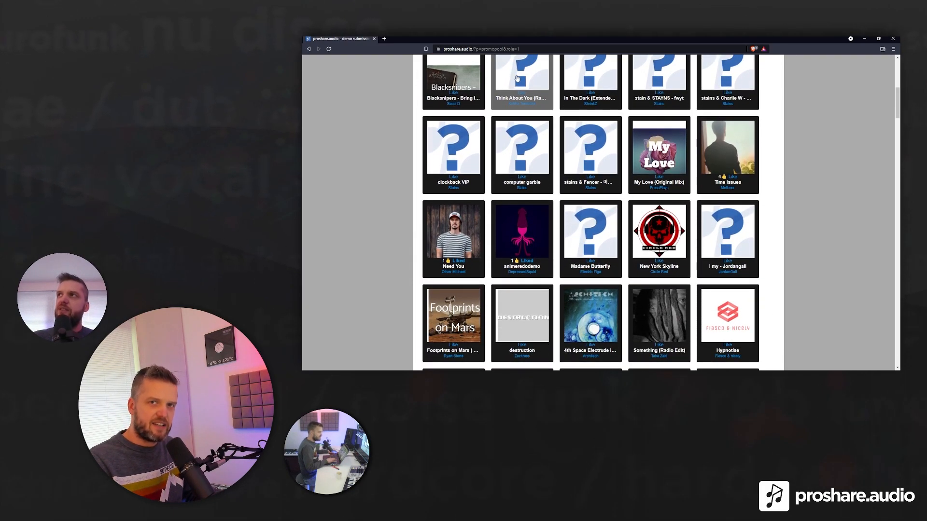
scroll(down, 3)
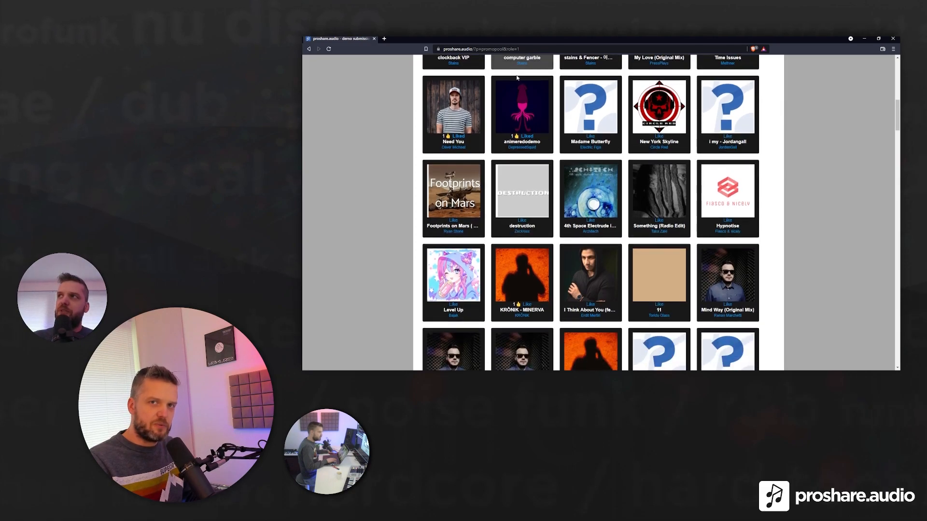